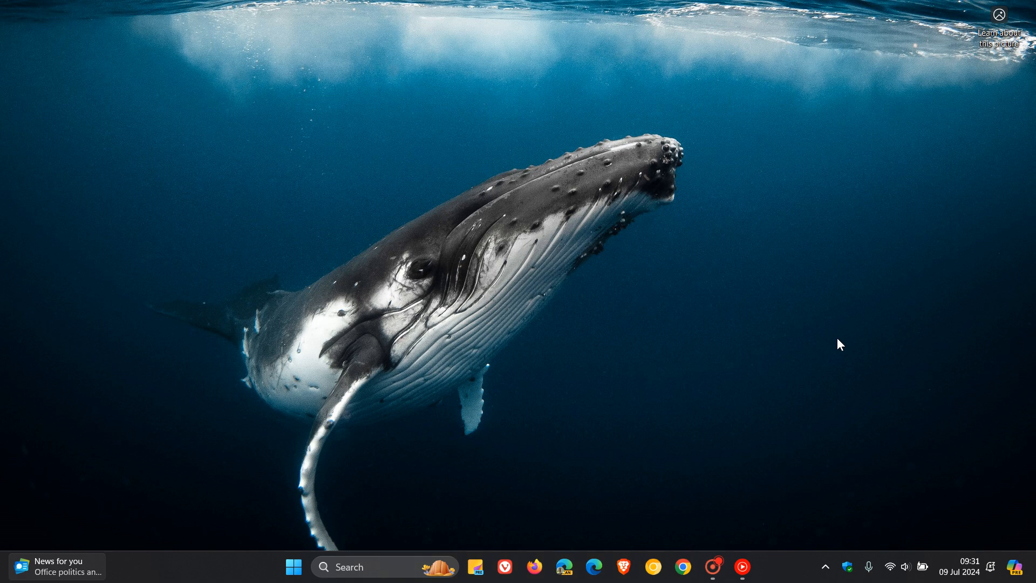
mouse_move(807, 323)
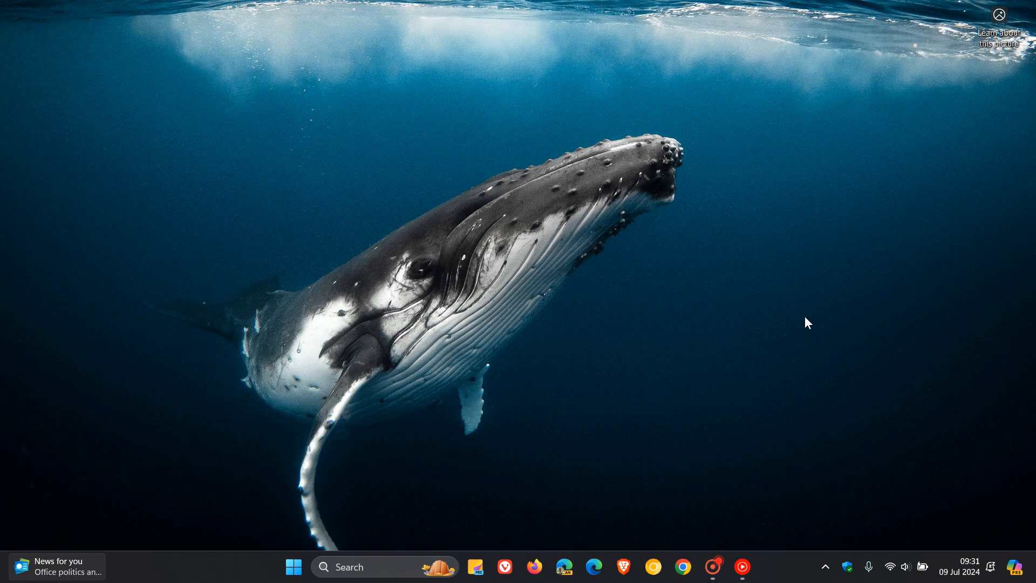
mouse_move(921, 354)
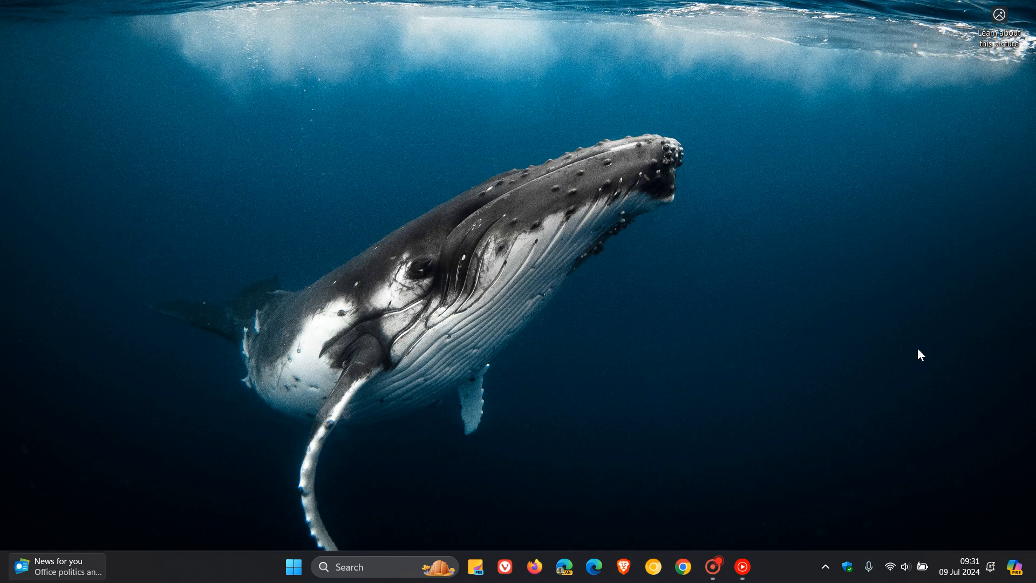
mouse_move(857, 221)
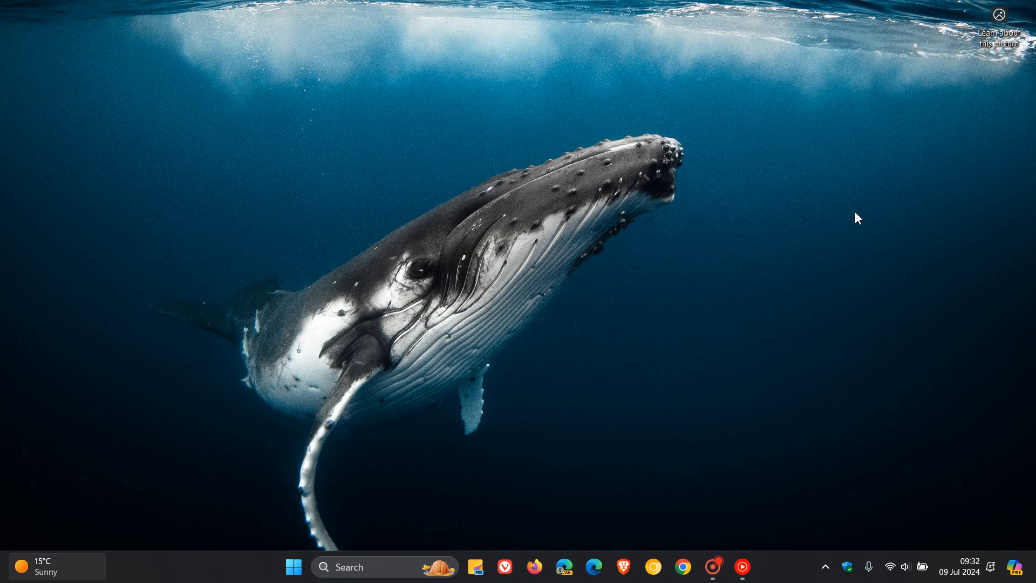
mouse_move(971, 567)
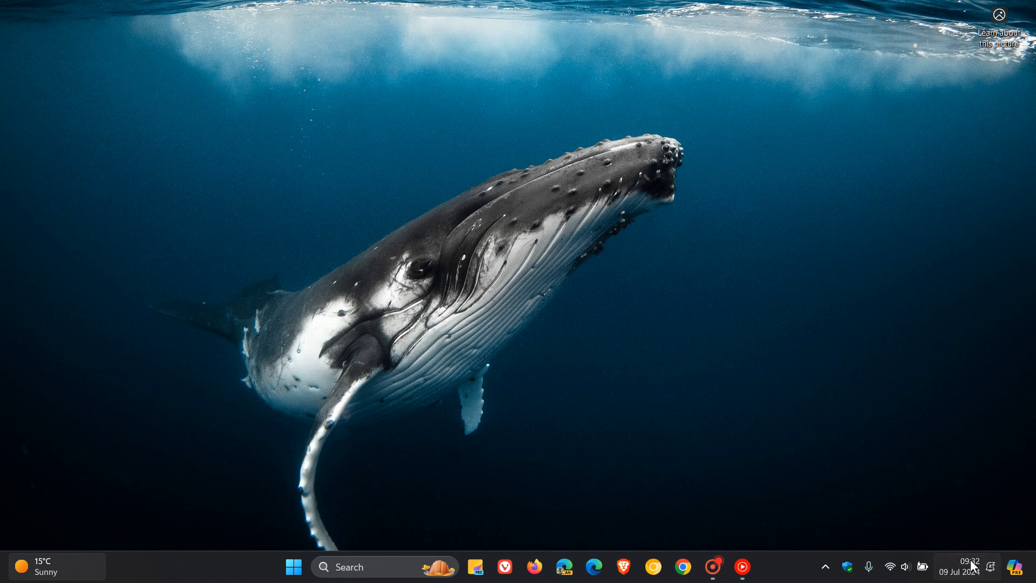
Glance at next month in the calendar flyout, then launch Settings from Start.
left_click(969, 566)
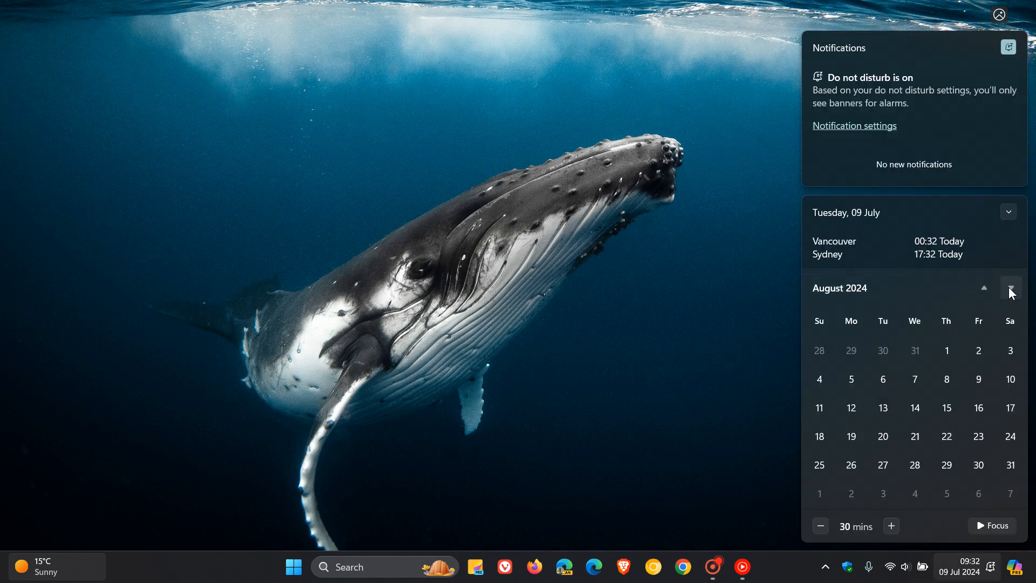
left_click(1009, 287)
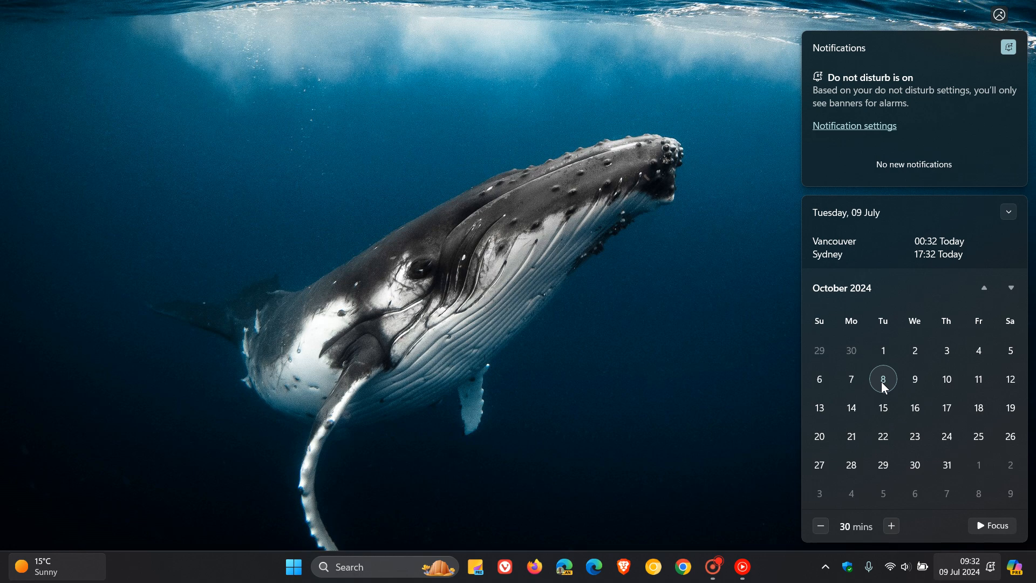
mouse_move(746, 307)
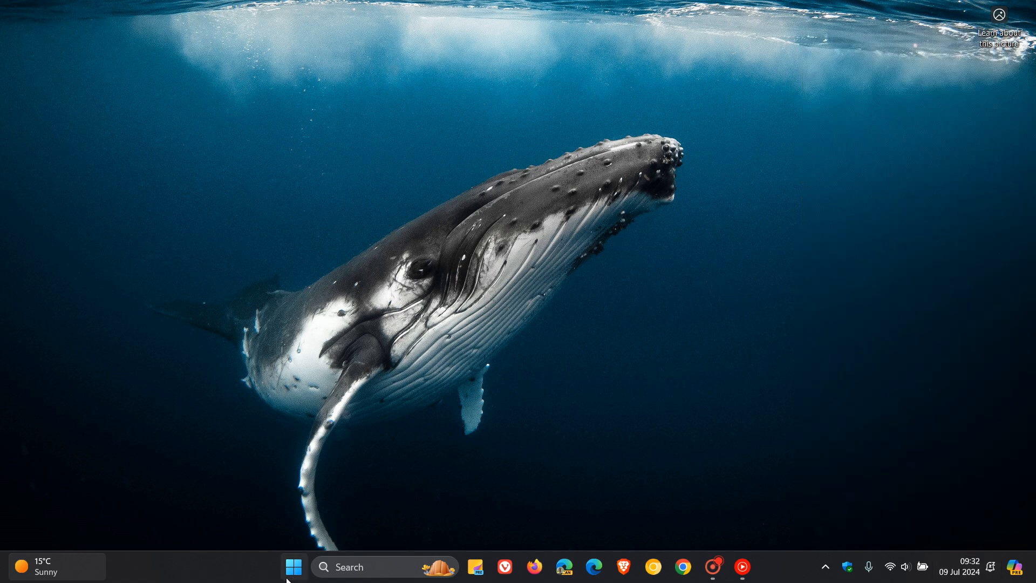
left_click(294, 567)
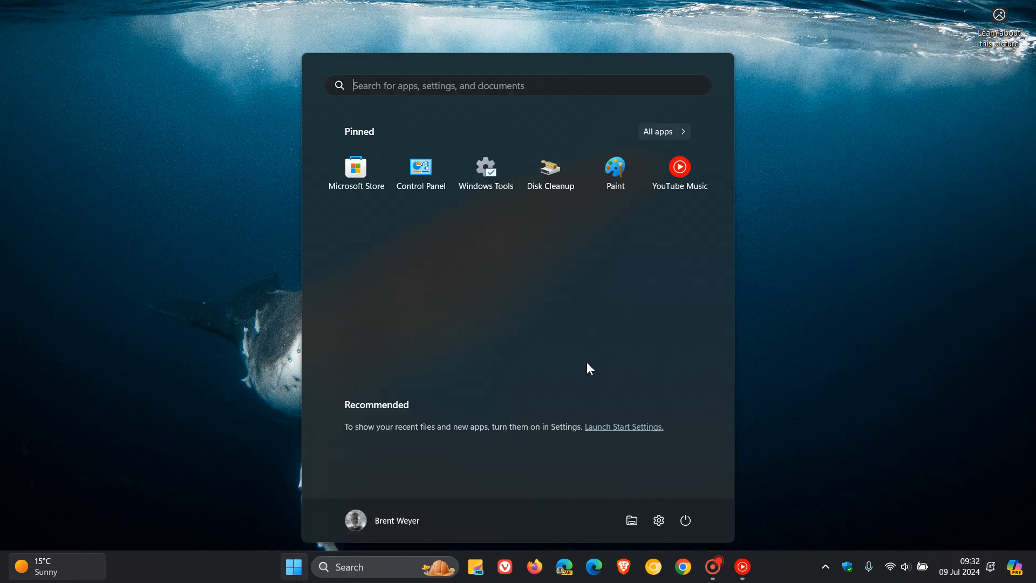
mouse_move(628, 400)
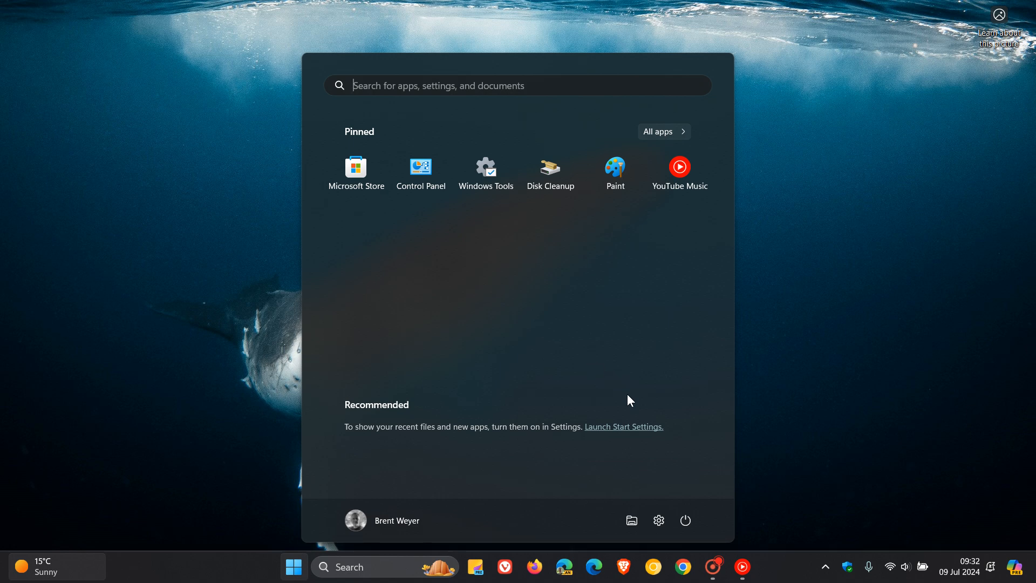
left_click(659, 521)
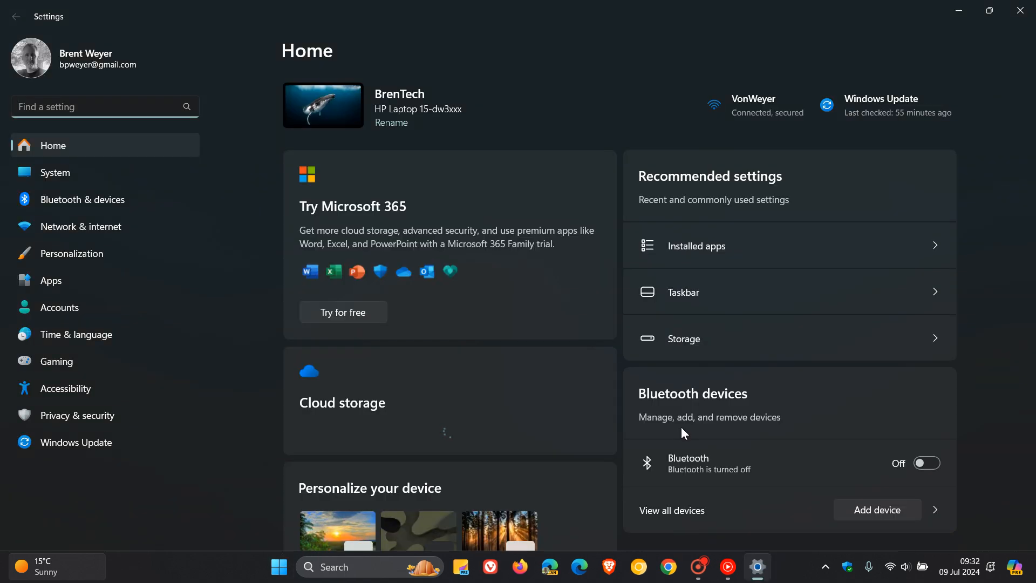
Go to the Windows Update page, which reports 'You're up to date'.
left_click(77, 442)
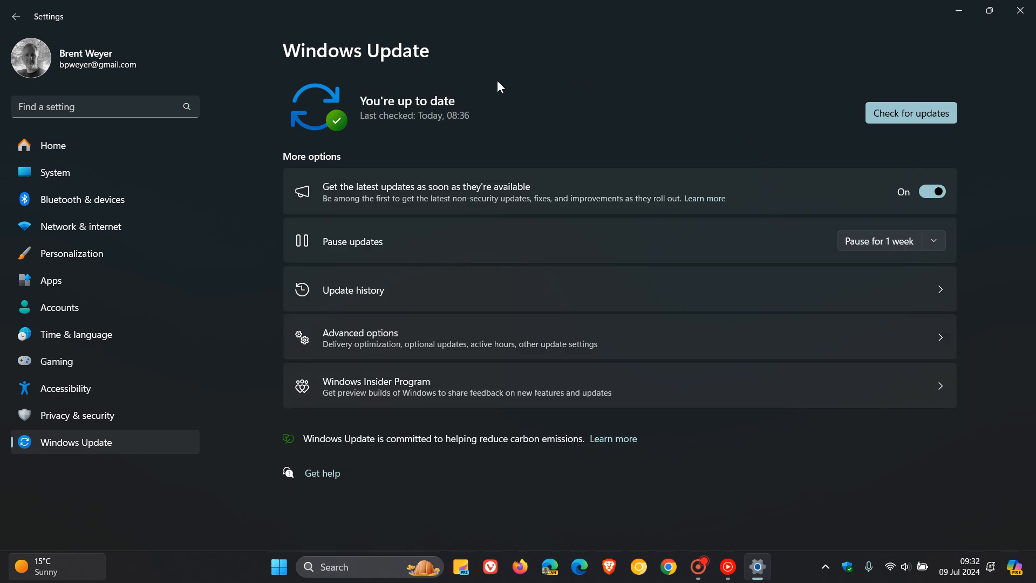
mouse_move(632, 161)
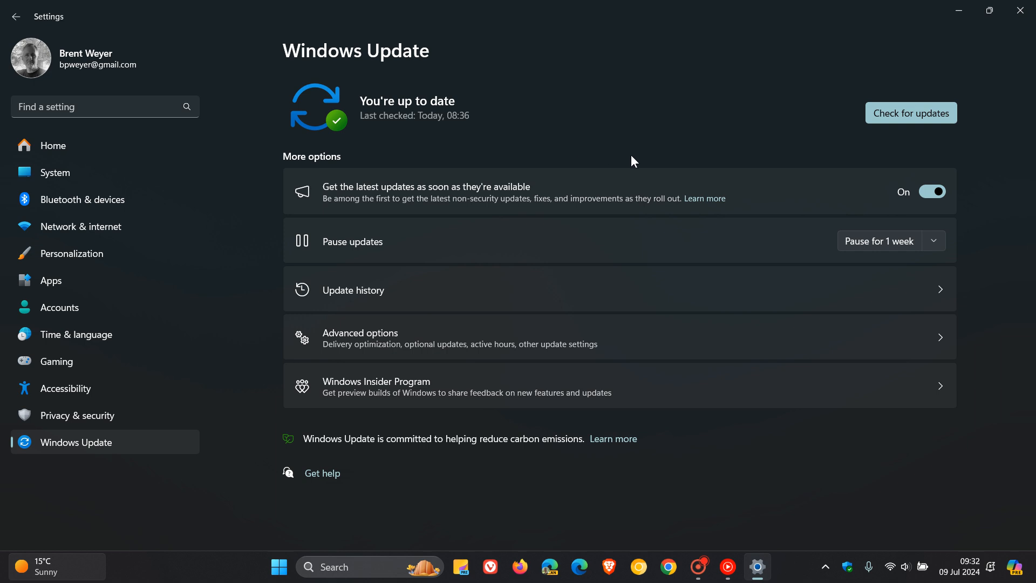
mouse_move(522, 208)
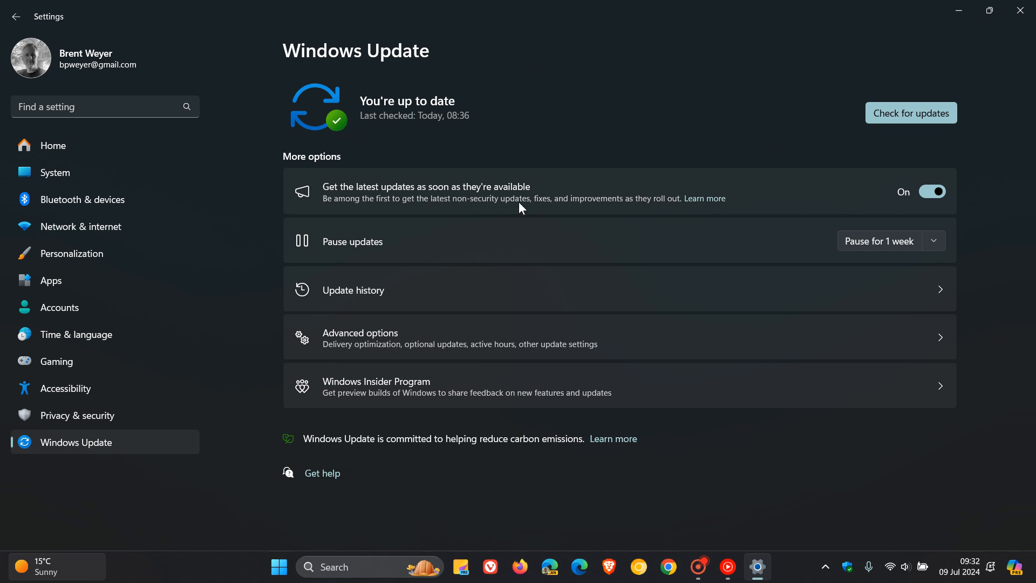
mouse_move(346, 141)
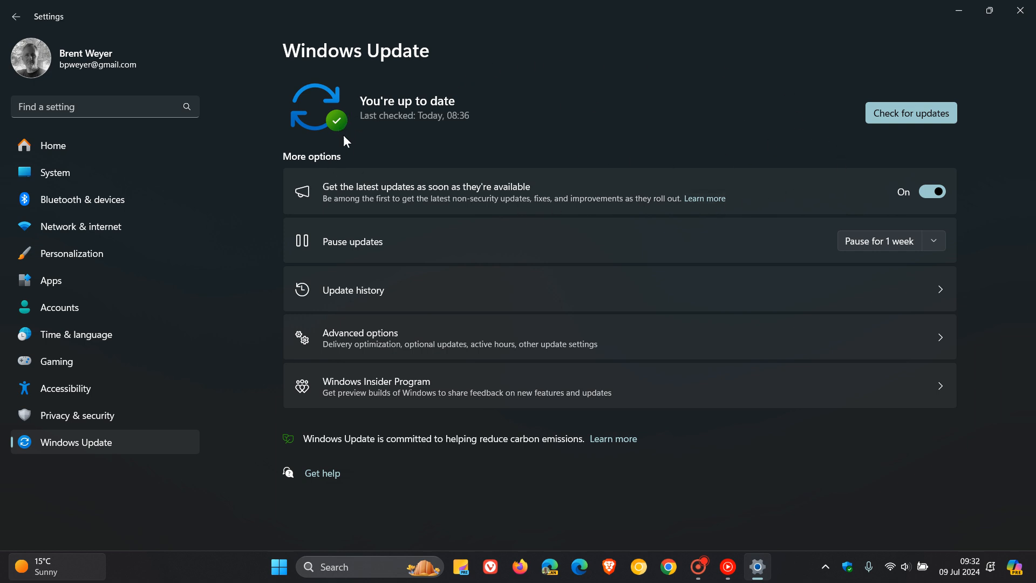
mouse_move(737, 115)
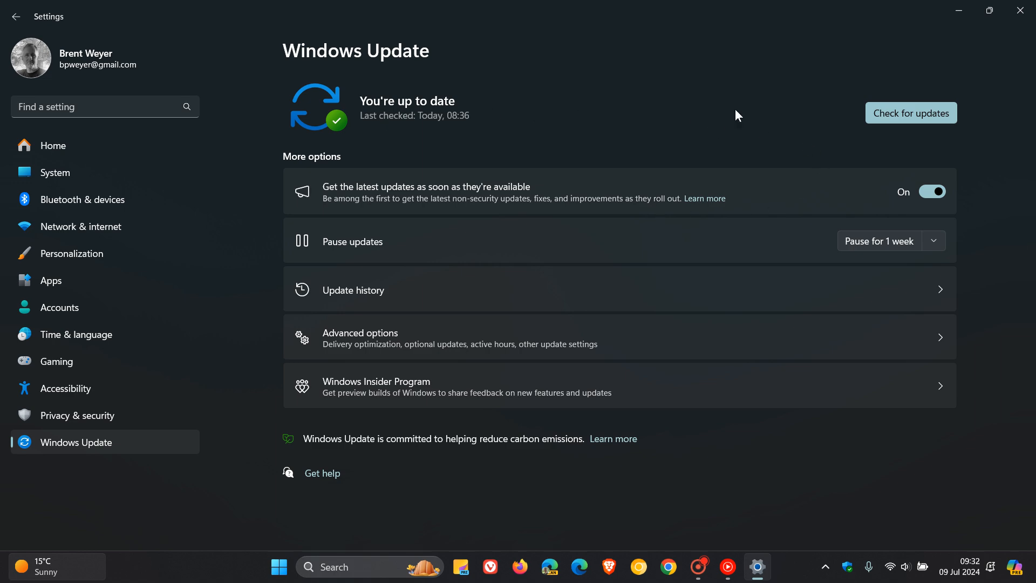
mouse_move(745, 112)
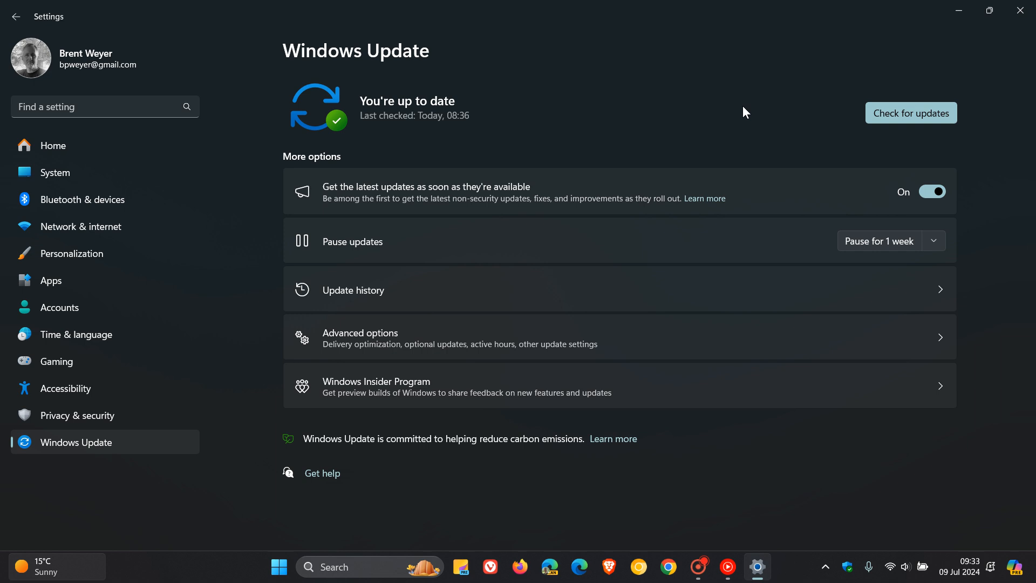
mouse_move(671, 79)
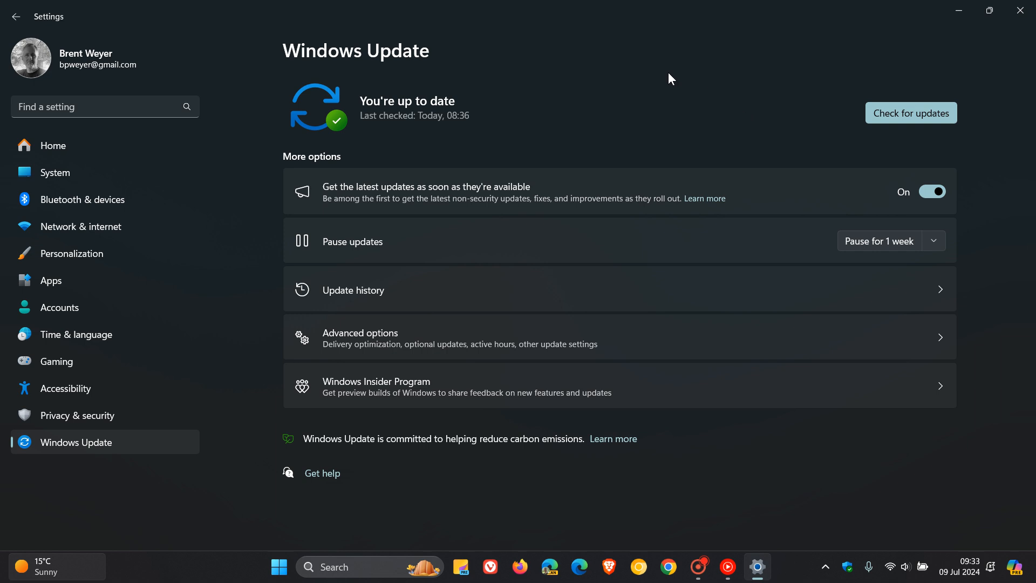
mouse_move(738, 116)
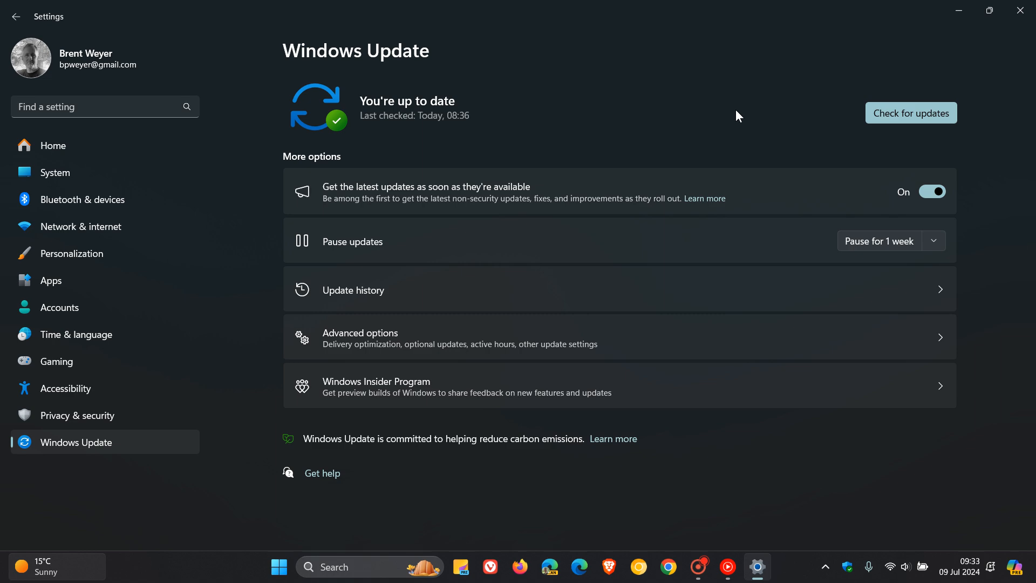
mouse_move(704, 110)
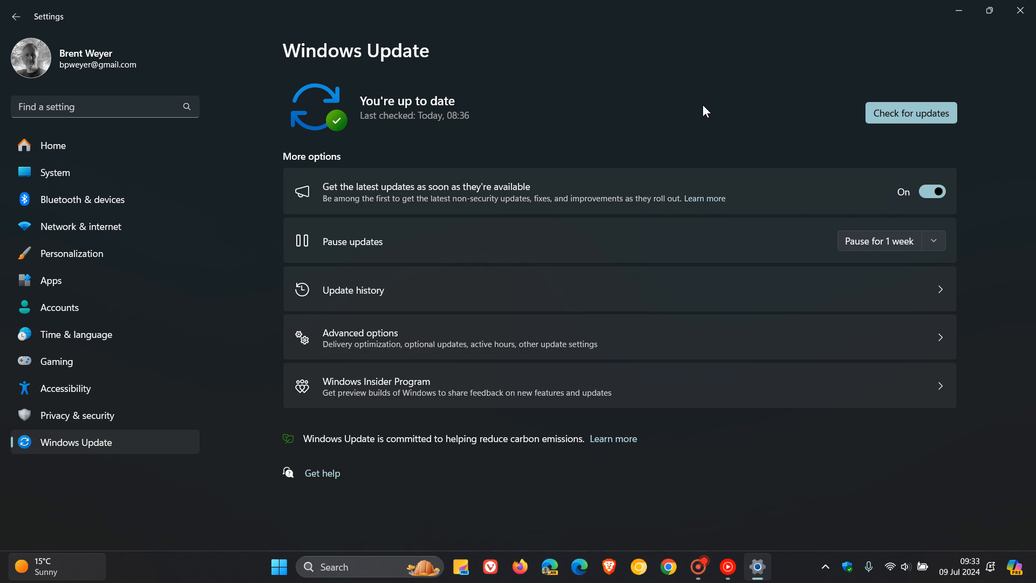
mouse_move(641, 52)
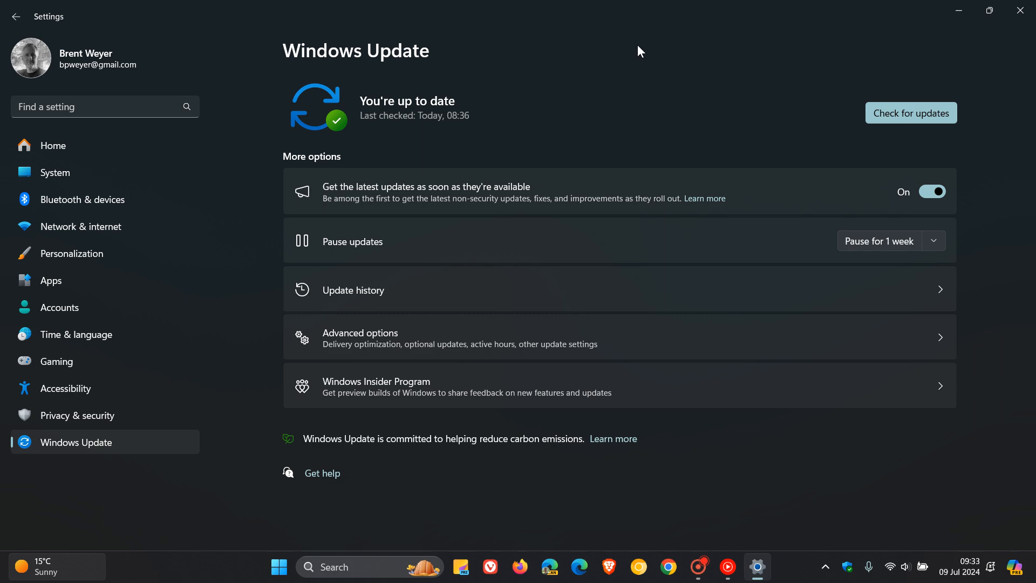
mouse_move(421, 136)
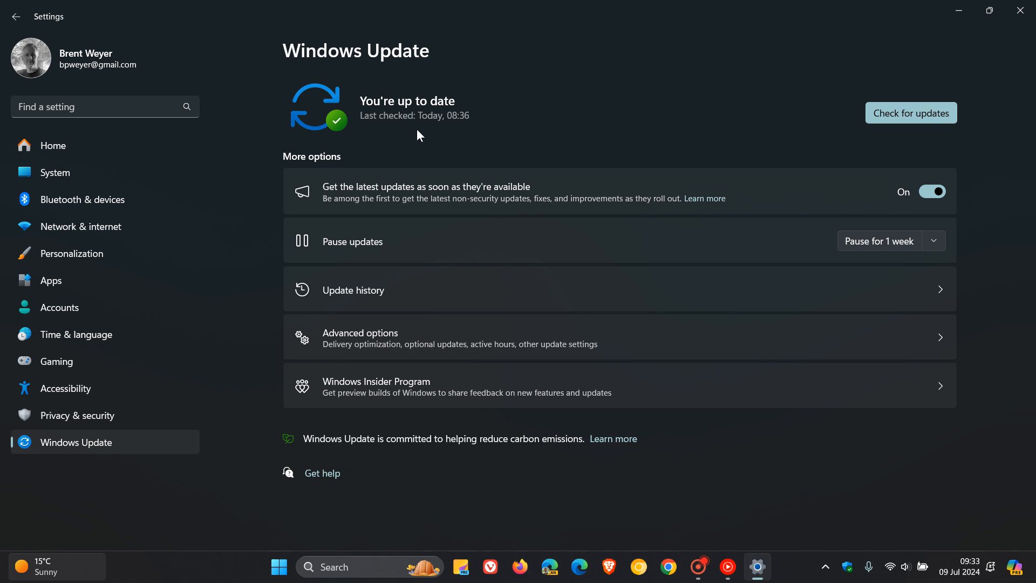
mouse_move(707, 112)
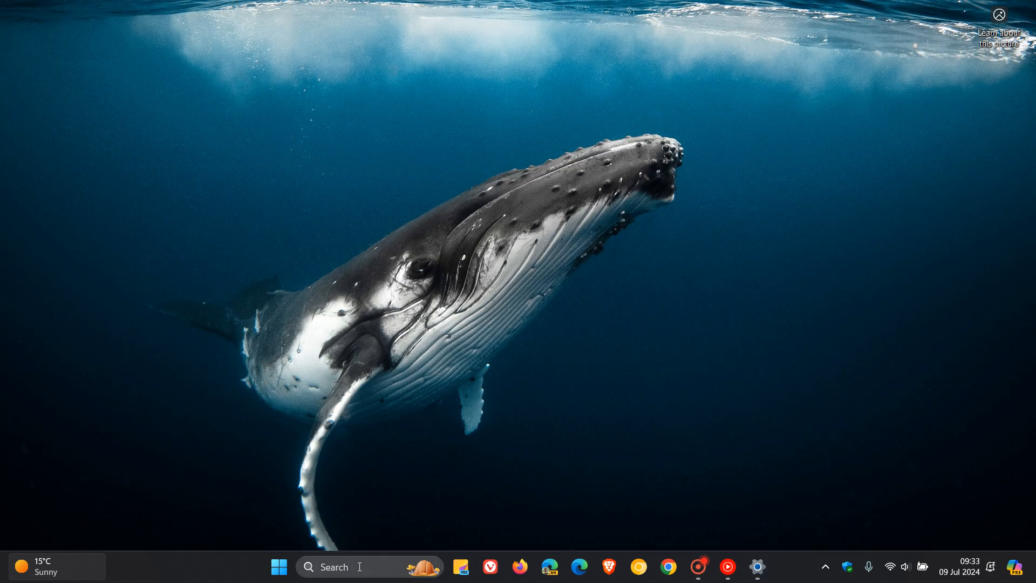
left_click(344, 566)
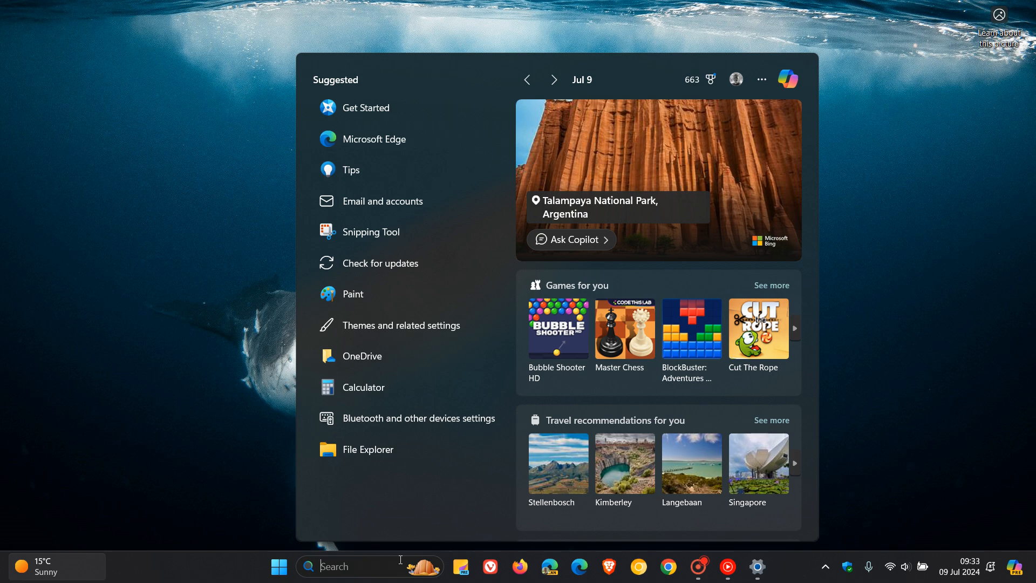
type("windows Tools")
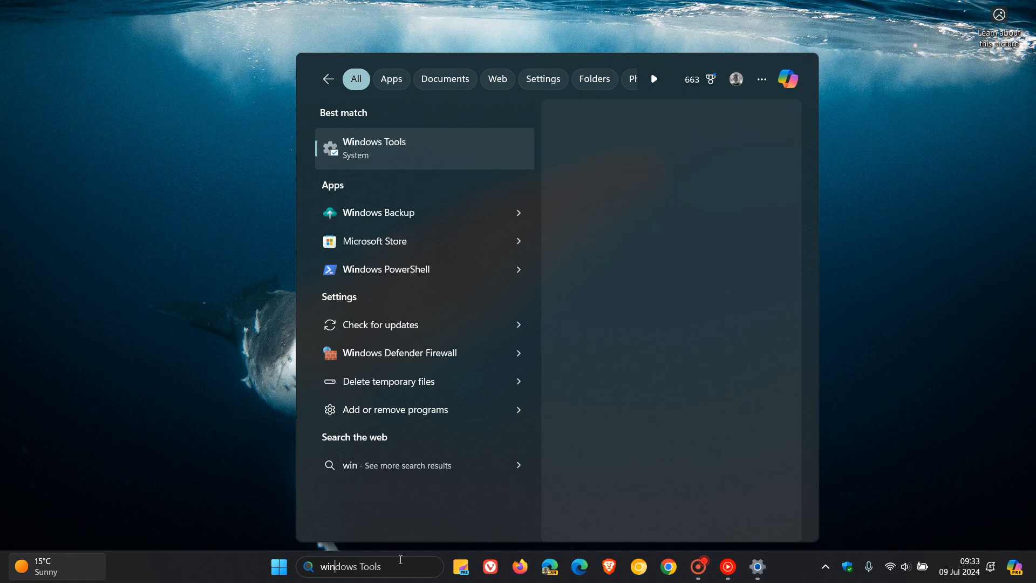
type("winver.exe")
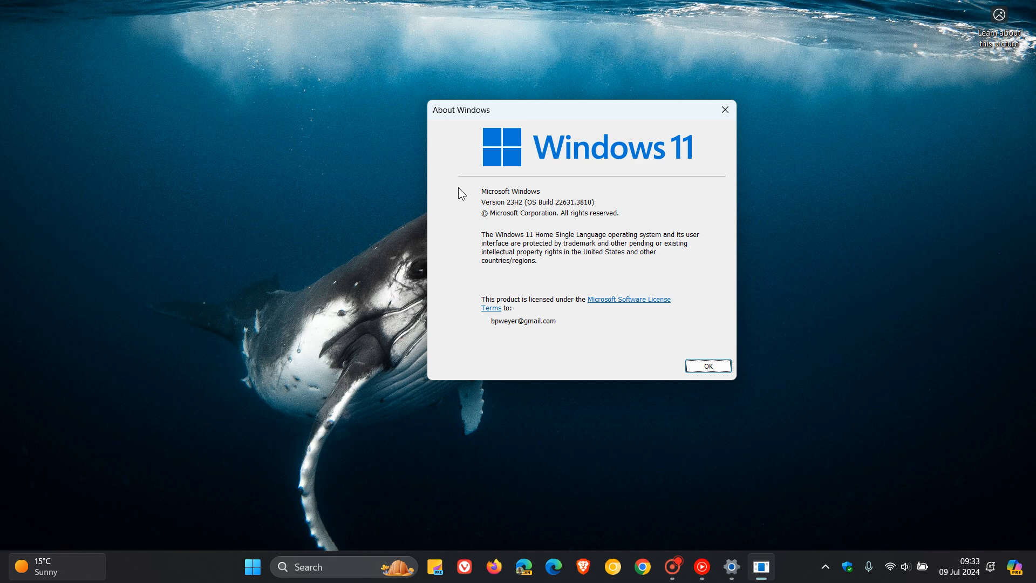
mouse_move(506, 214)
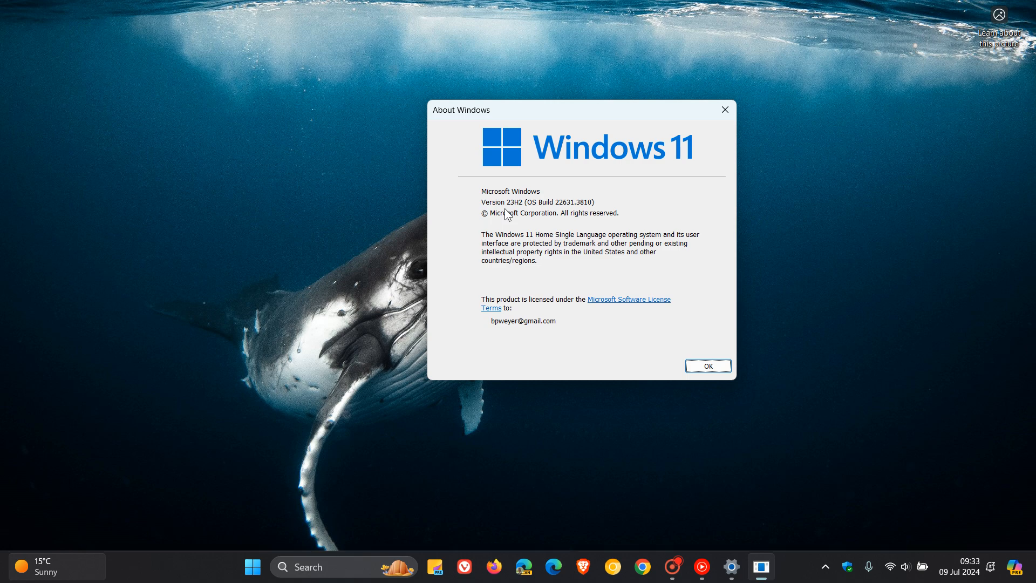
mouse_move(718, 349)
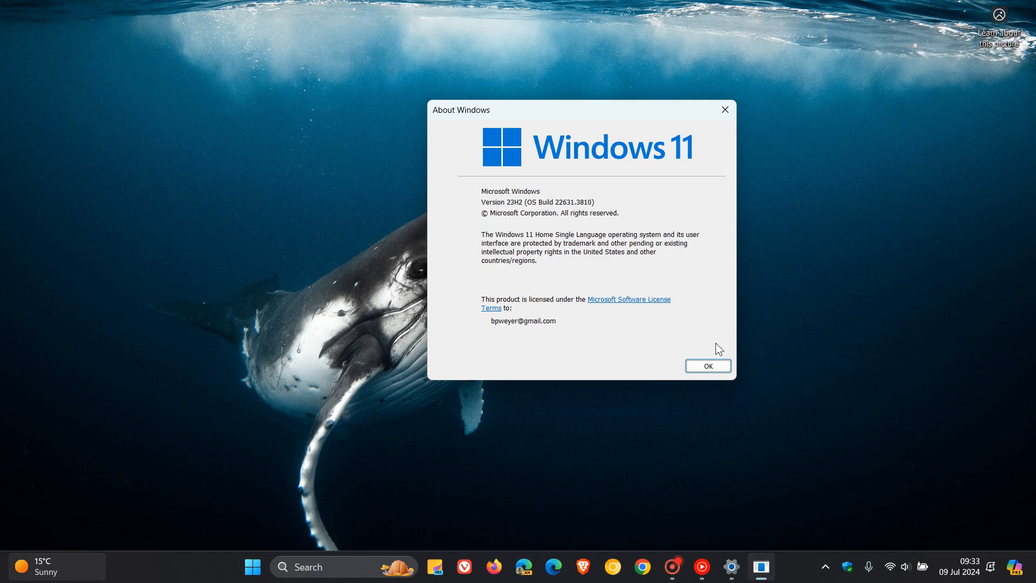
left_click(707, 366)
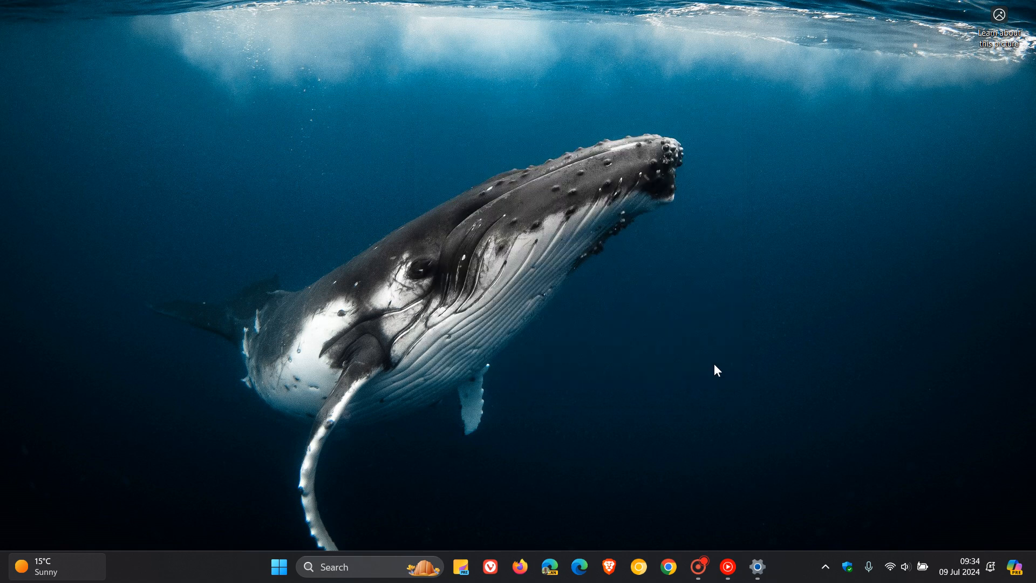
mouse_move(971, 576)
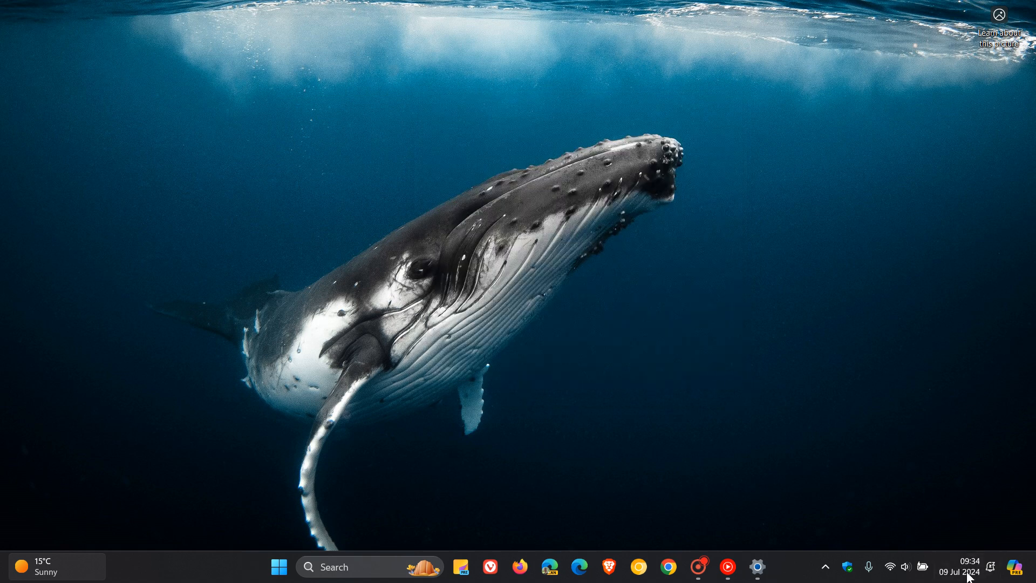
Open the taskbar calendar and page forward to October 2024, marking 8 October.
left_click(962, 566)
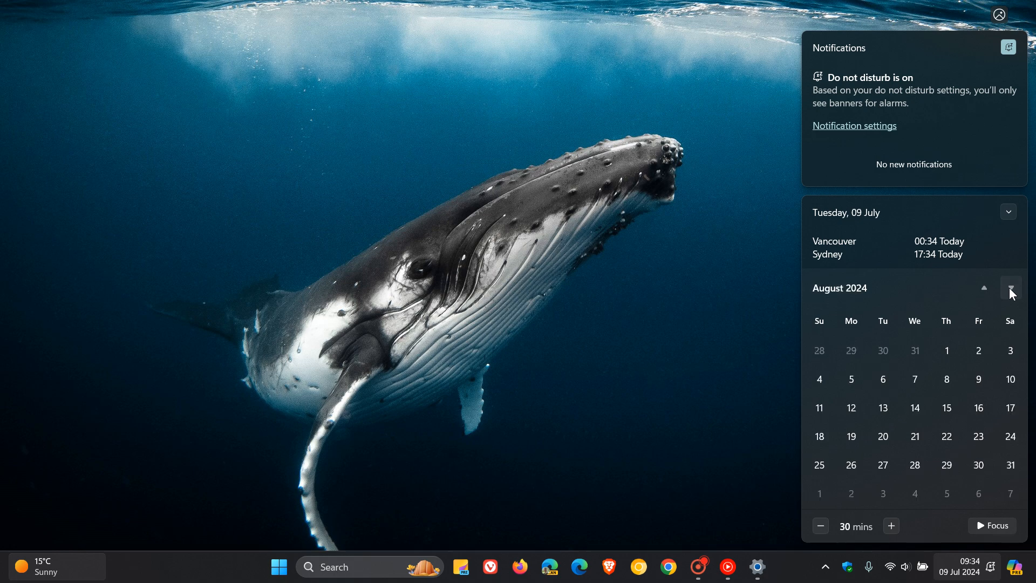
left_click(1010, 288)
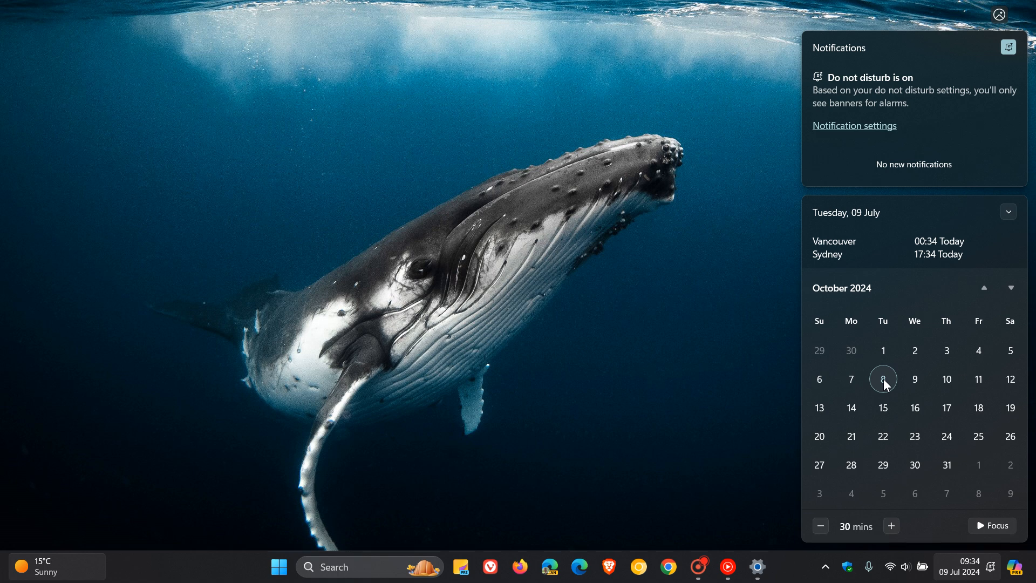
left_click(984, 288)
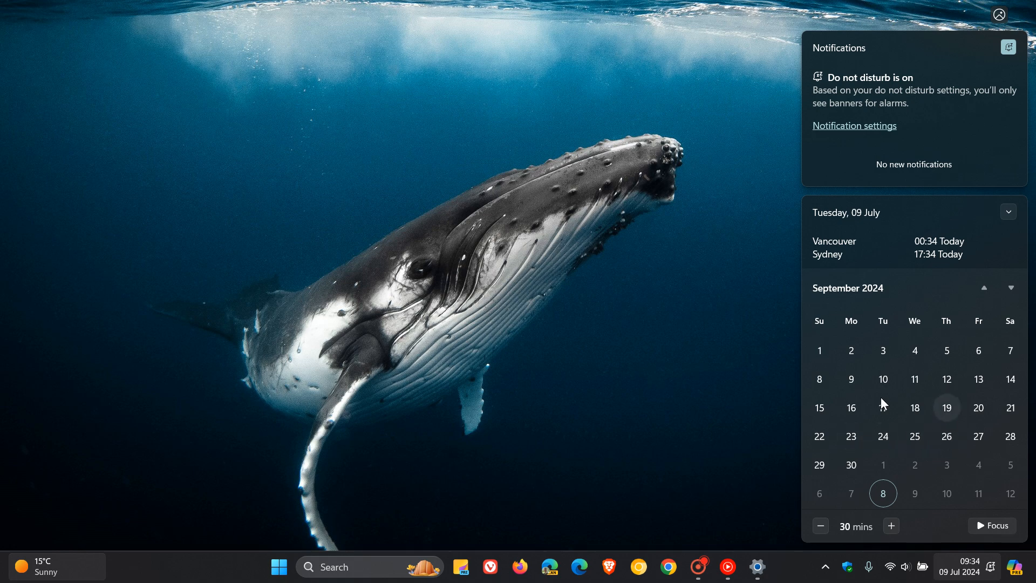
mouse_move(1011, 287)
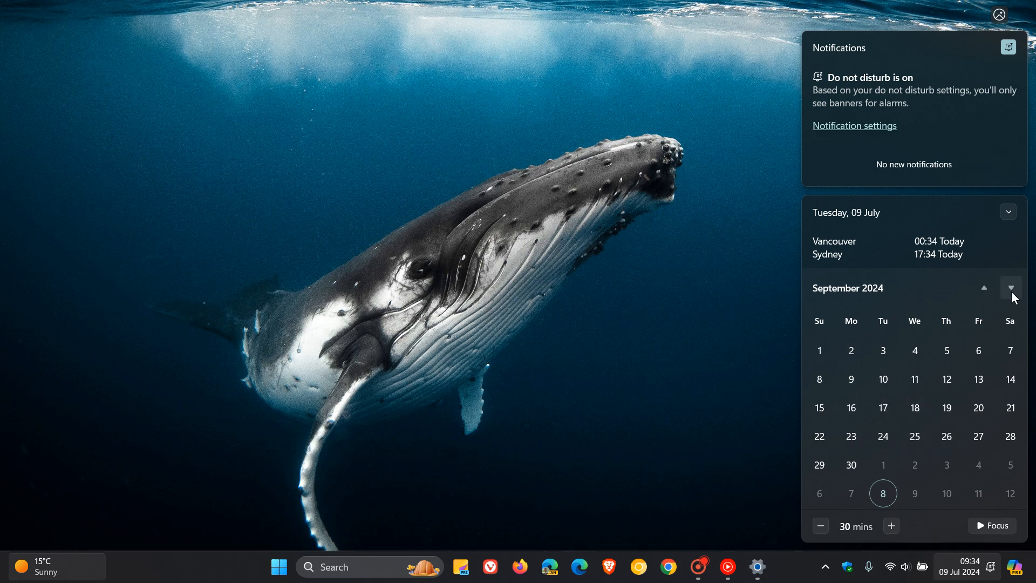
left_click(1010, 287)
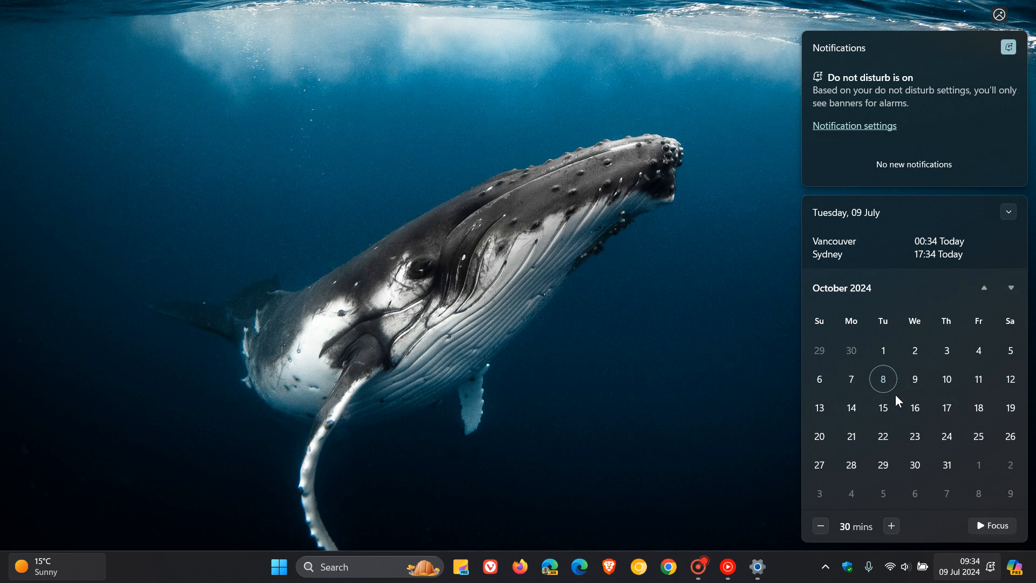
mouse_move(885, 393)
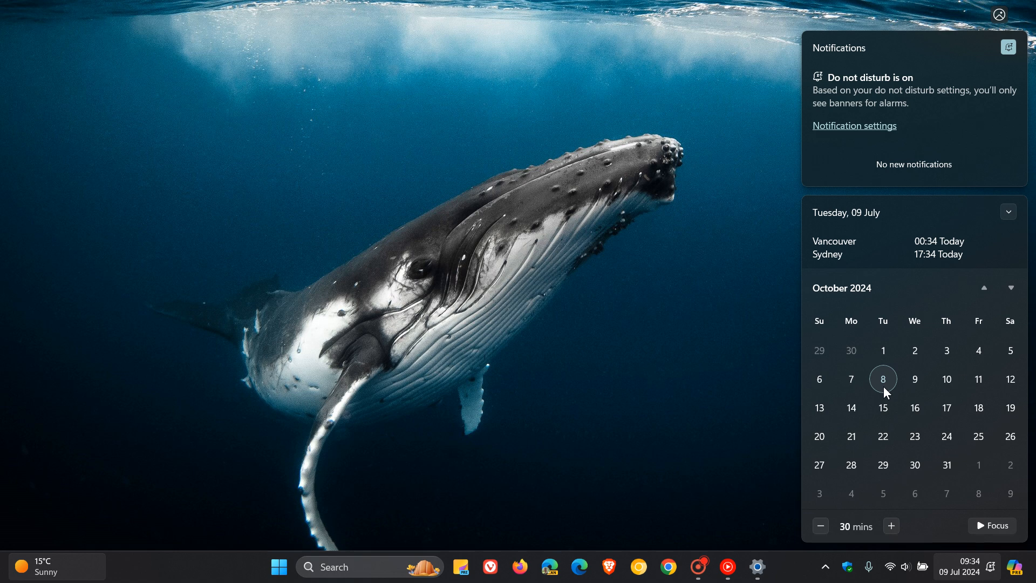
mouse_move(902, 383)
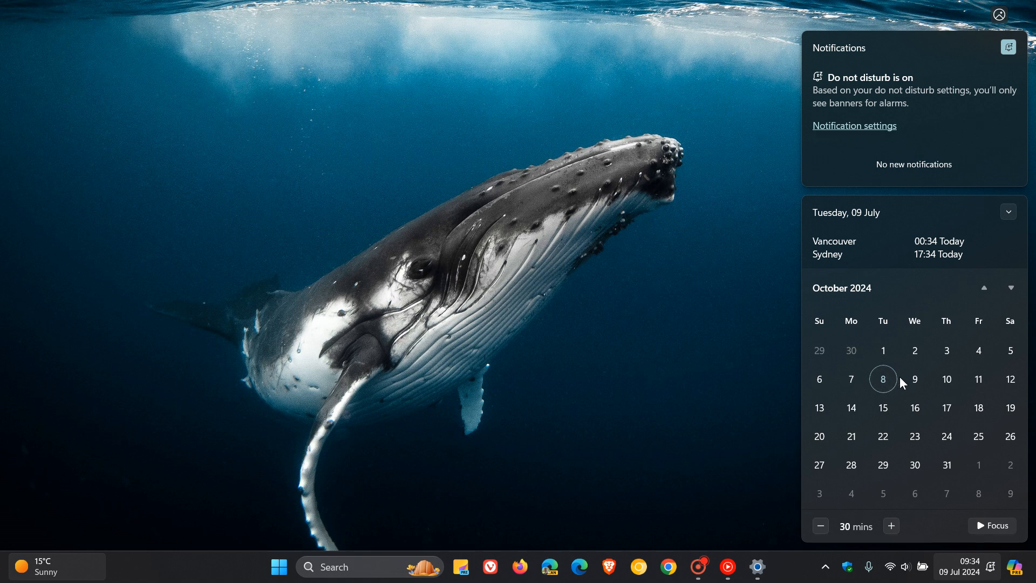
mouse_move(893, 389)
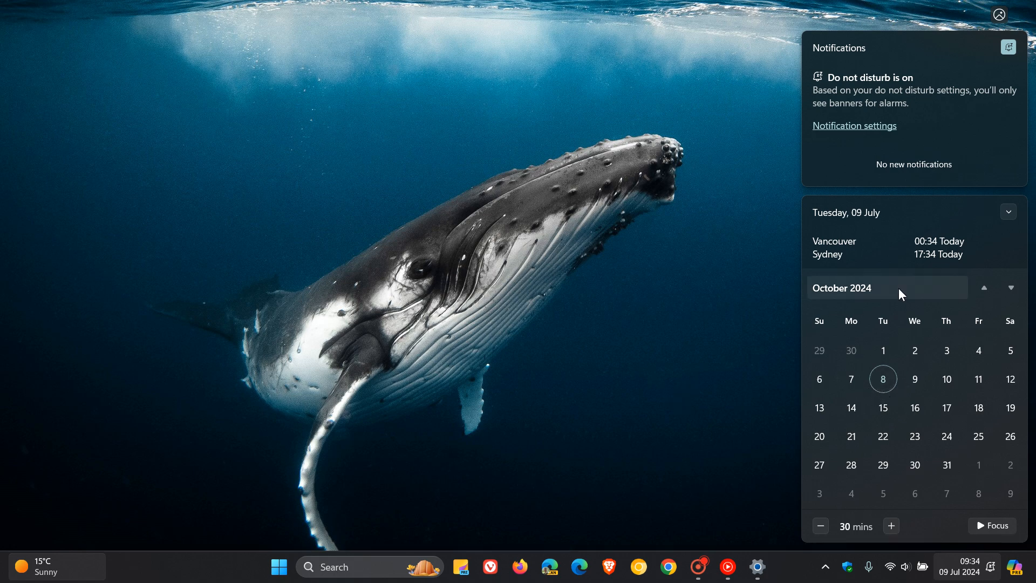
Dismiss the calendar flyout by clicking on the whale-wallpaper desktop.
left_click(725, 324)
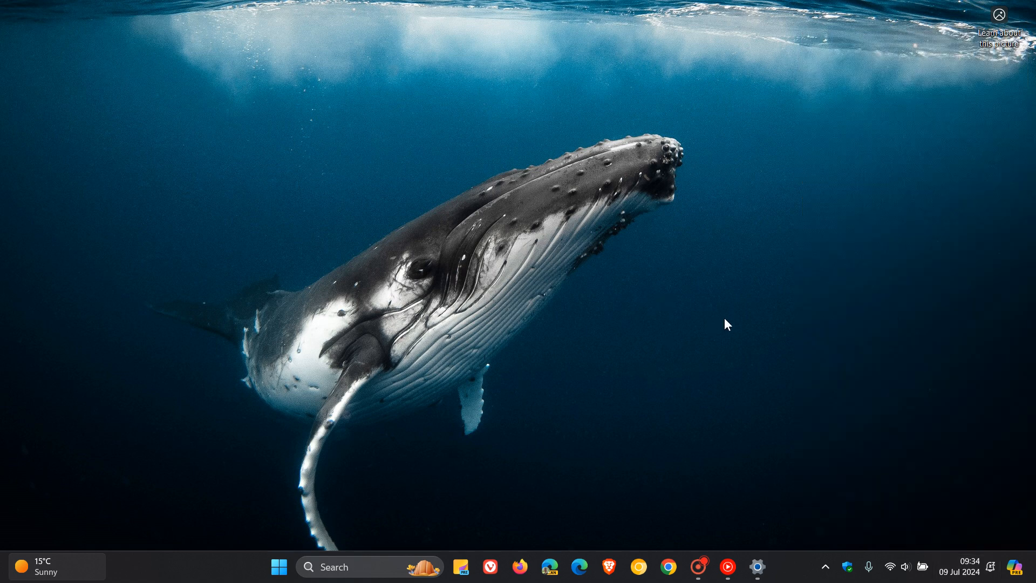
mouse_move(732, 253)
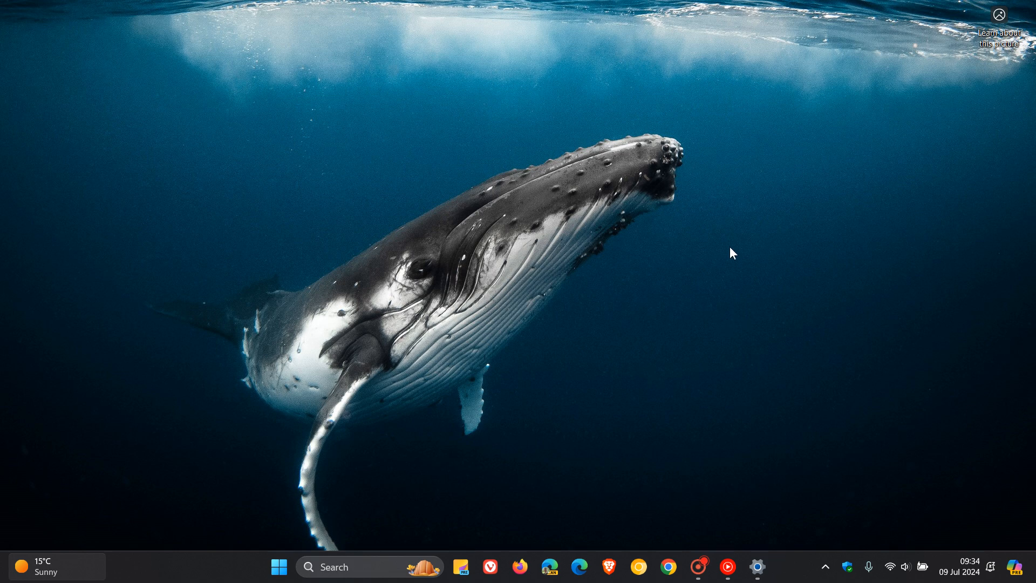